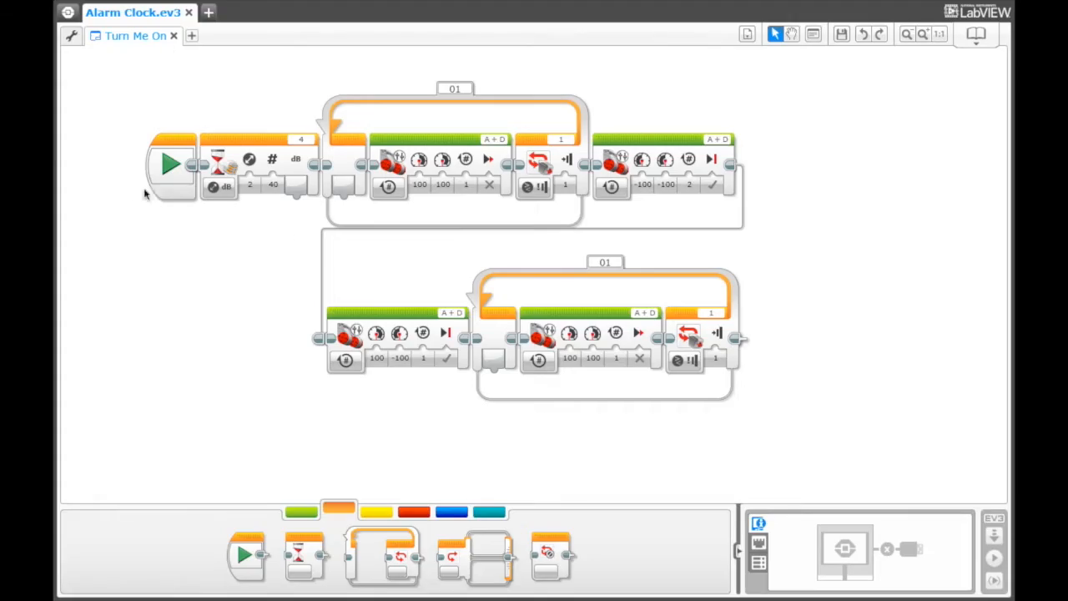
{"action": "mouse_move", "coordinate": [247, 344]}
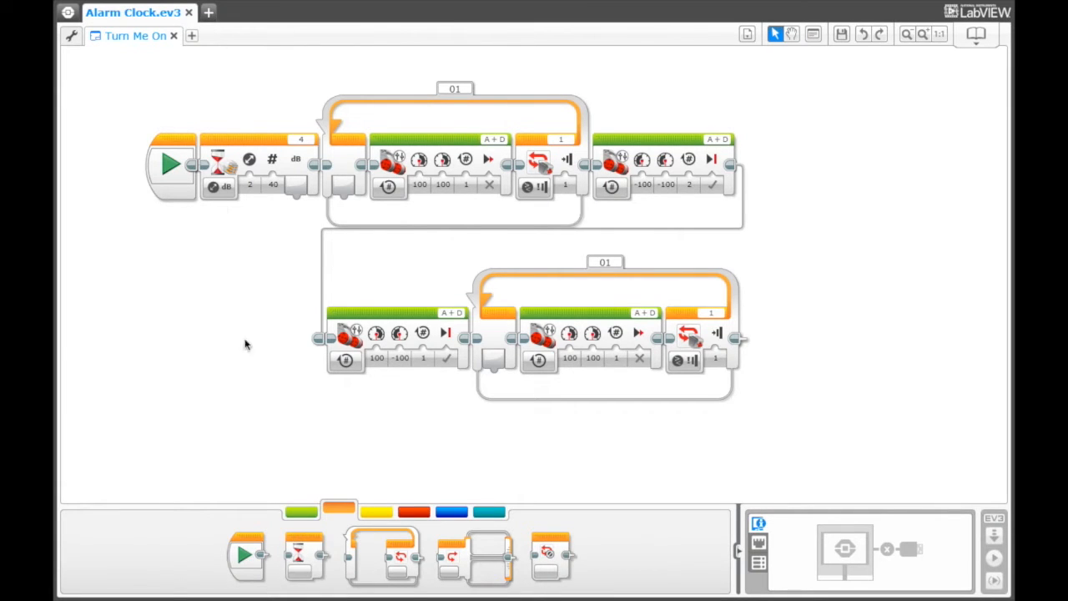
{"action": "mouse_move", "coordinate": [219, 185]}
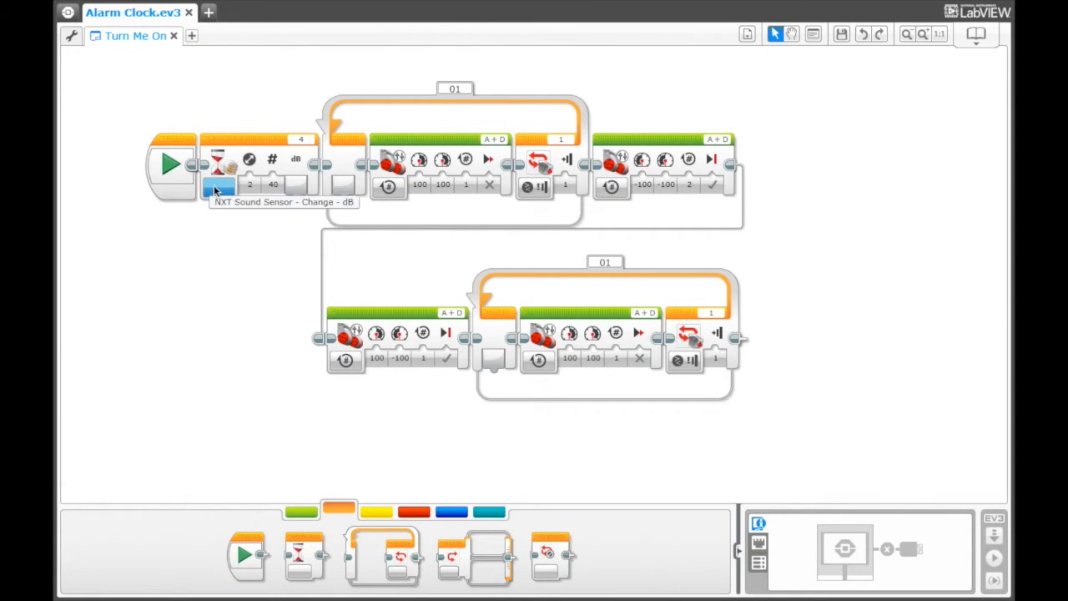
{"action": "left_click", "coordinate": [218, 187]}
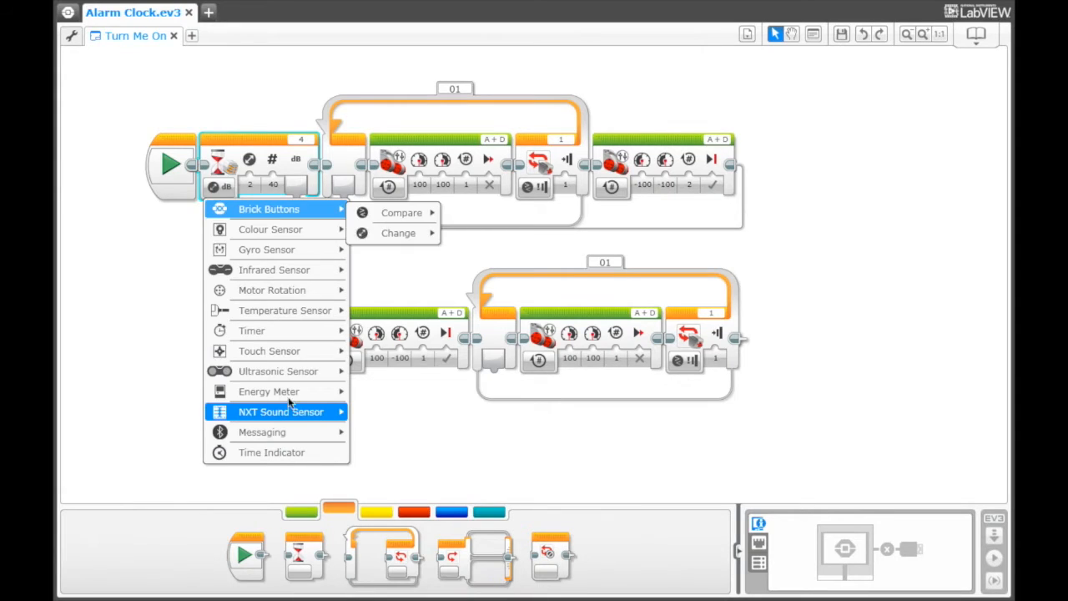
{"action": "mouse_move", "coordinate": [281, 411]}
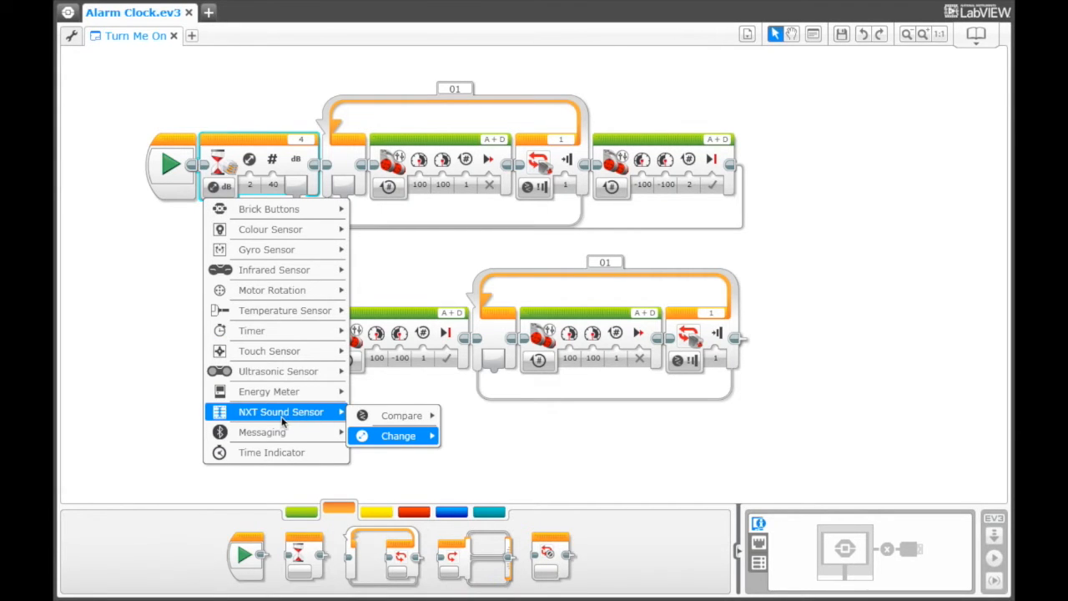
{"action": "left_click", "coordinate": [397, 436]}
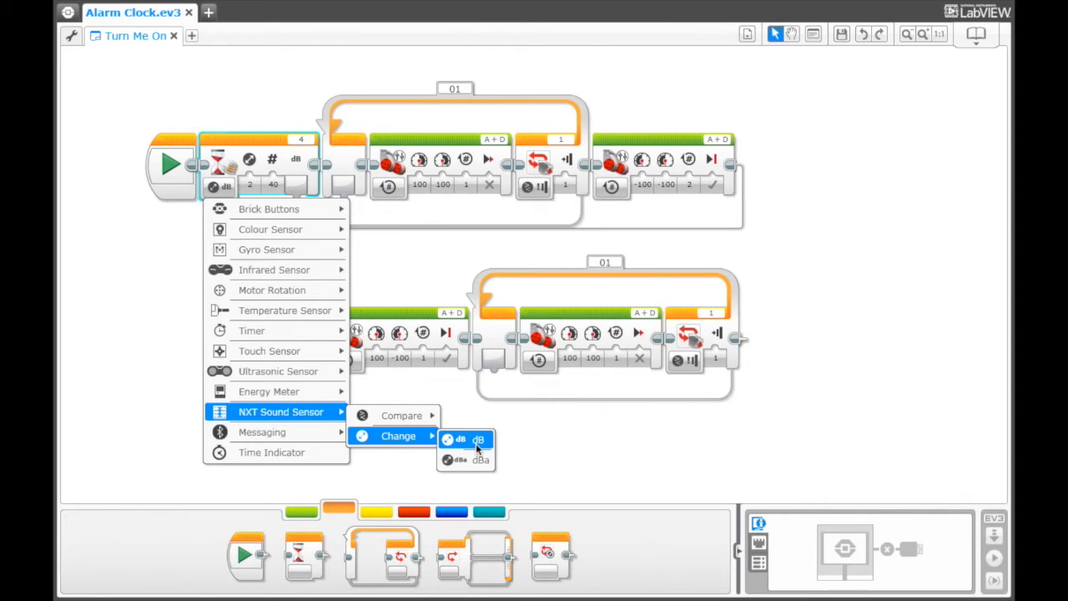
{"action": "mouse_move", "coordinate": [292, 420]}
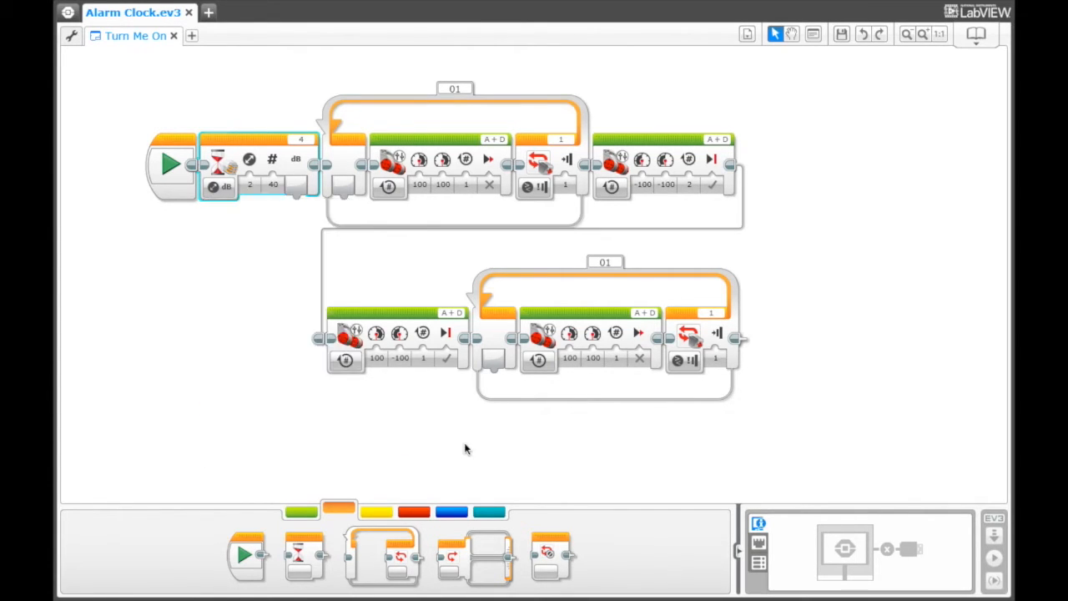
{"action": "mouse_move", "coordinate": [300, 148]}
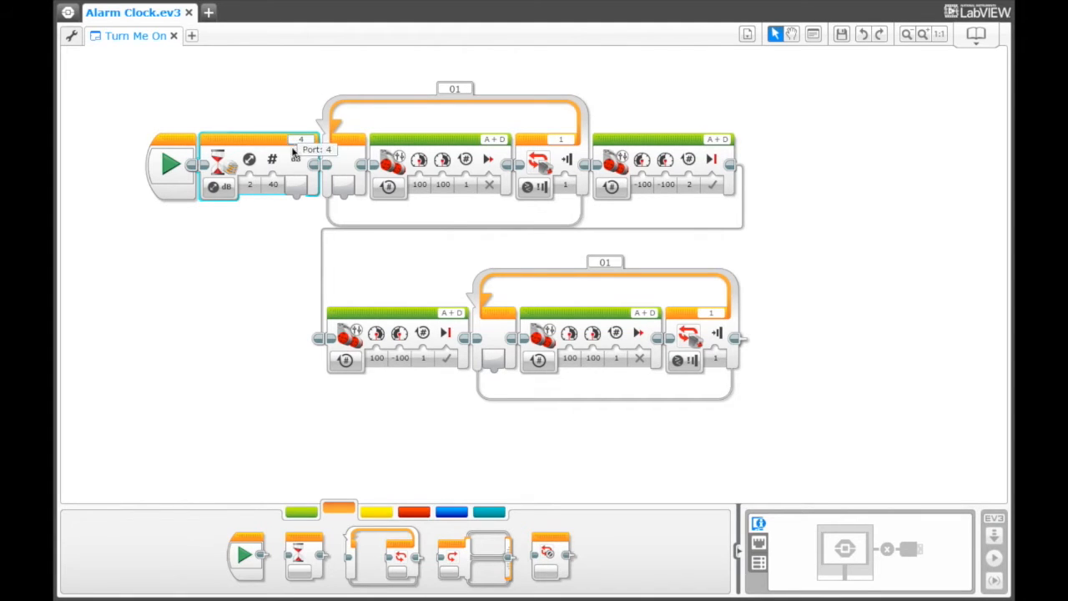
{"action": "mouse_move", "coordinate": [264, 274]}
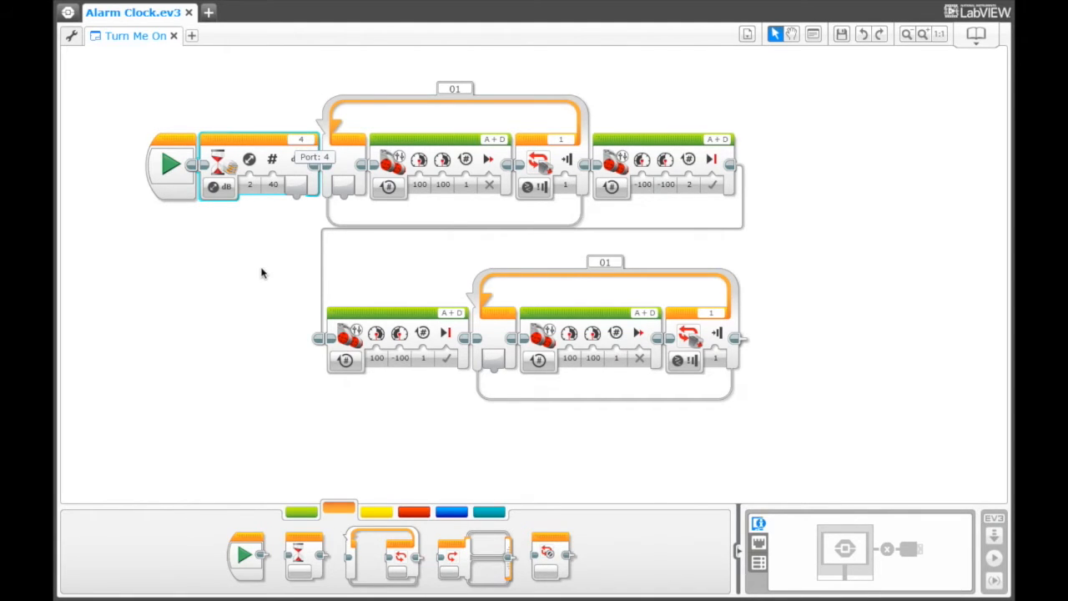
{"action": "left_click", "coordinate": [273, 185]}
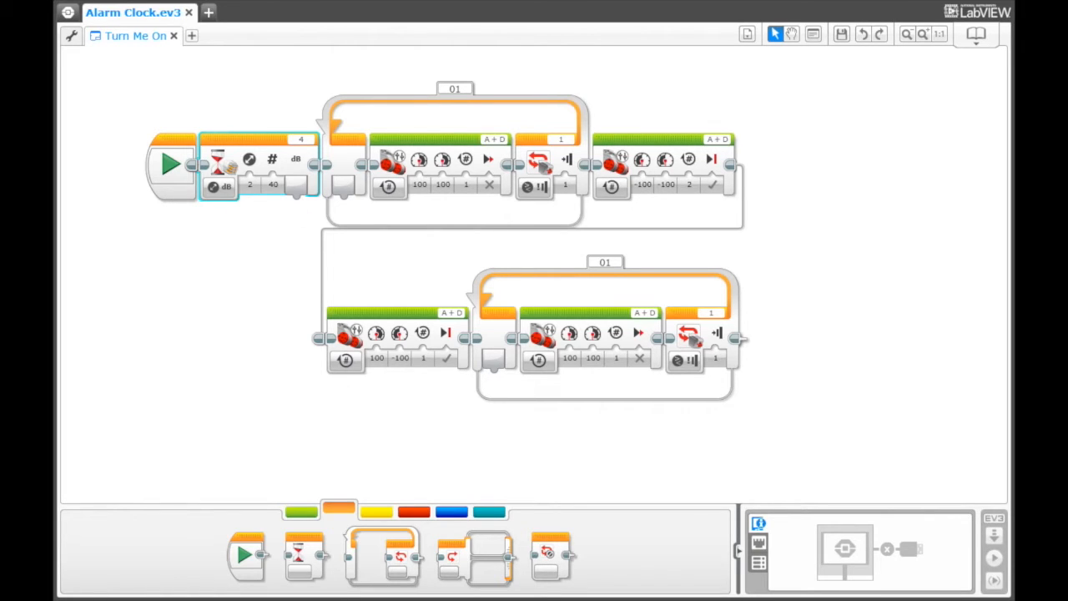
{"action": "mouse_move", "coordinate": [270, 231]}
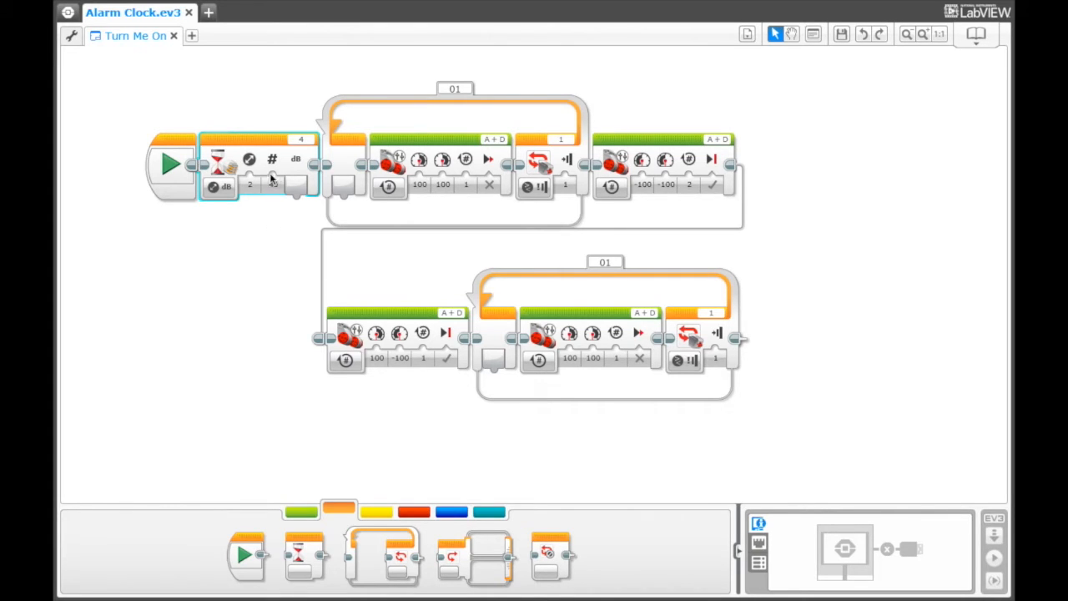
{"action": "left_click", "coordinate": [274, 186]}
{"action": "type", "text": "40"}
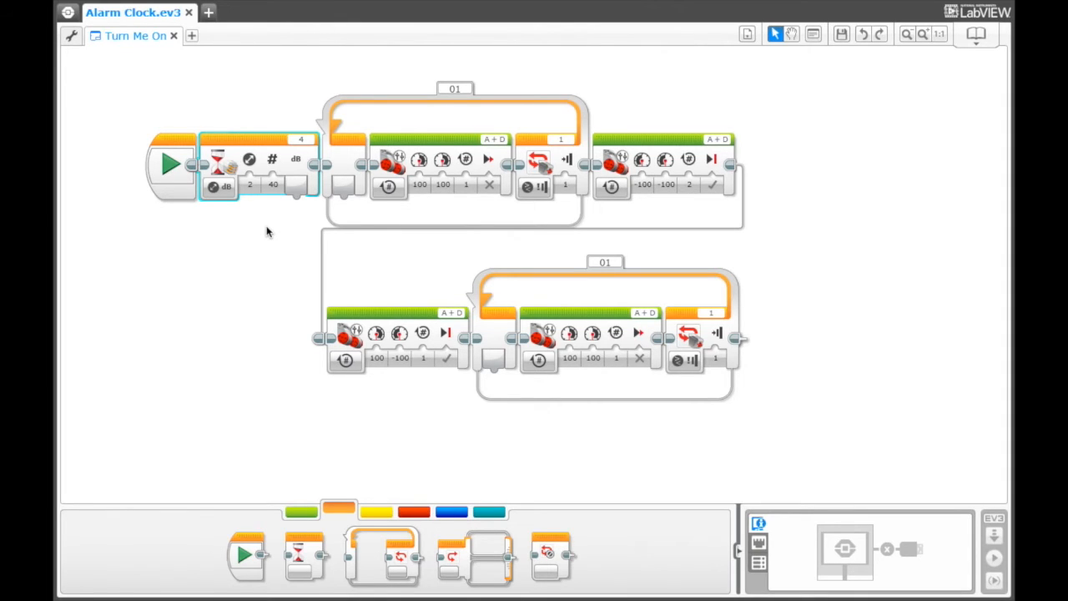
{"action": "mouse_move", "coordinate": [290, 213]}
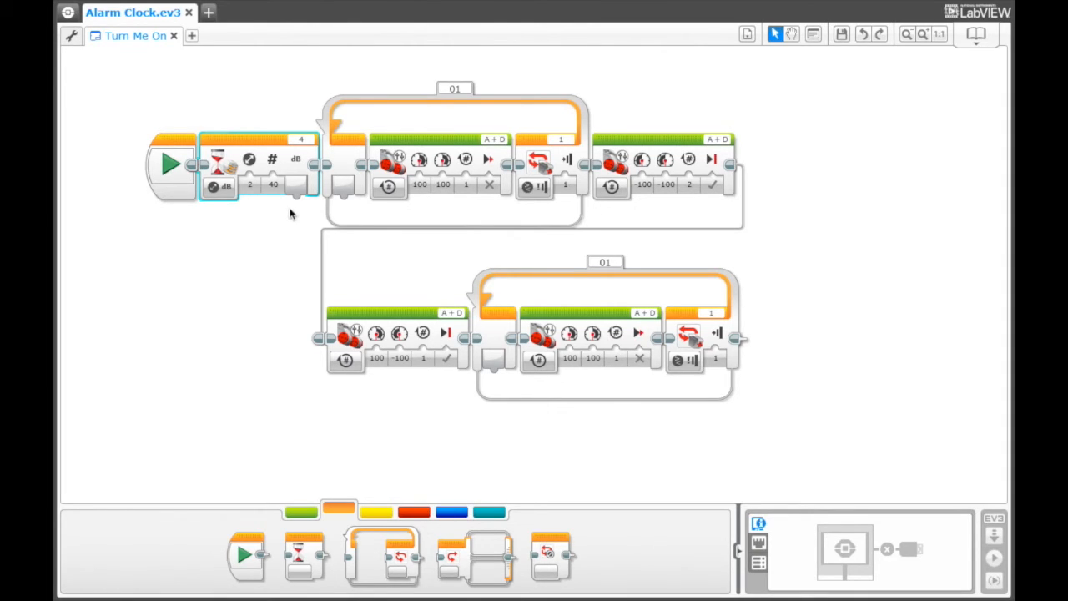
{"action": "mouse_move", "coordinate": [284, 234]}
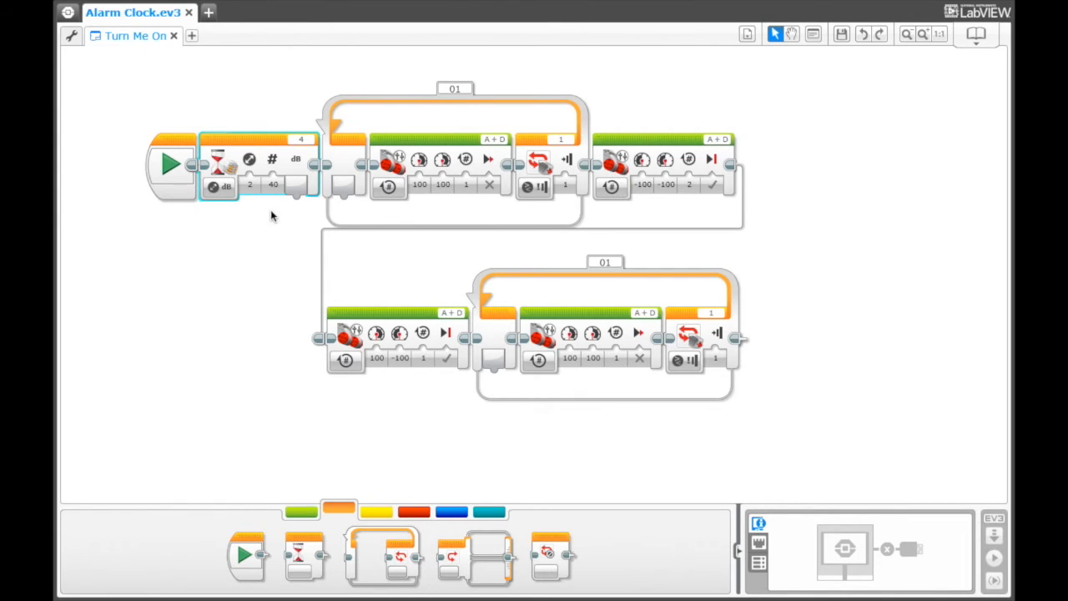
{"action": "left_click", "coordinate": [274, 184]}
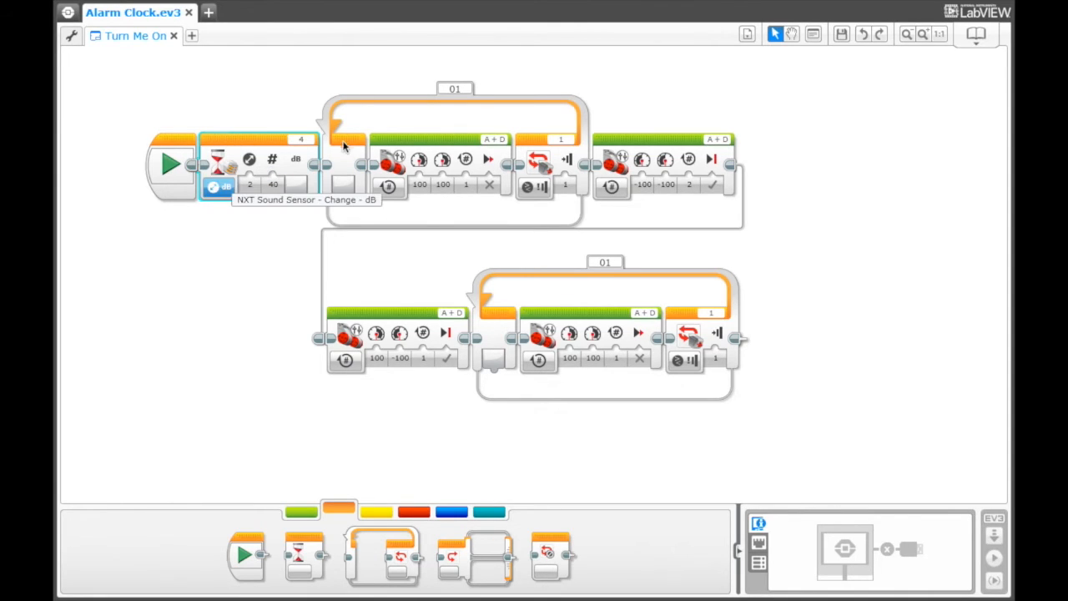
{"action": "mouse_move", "coordinate": [457, 131]}
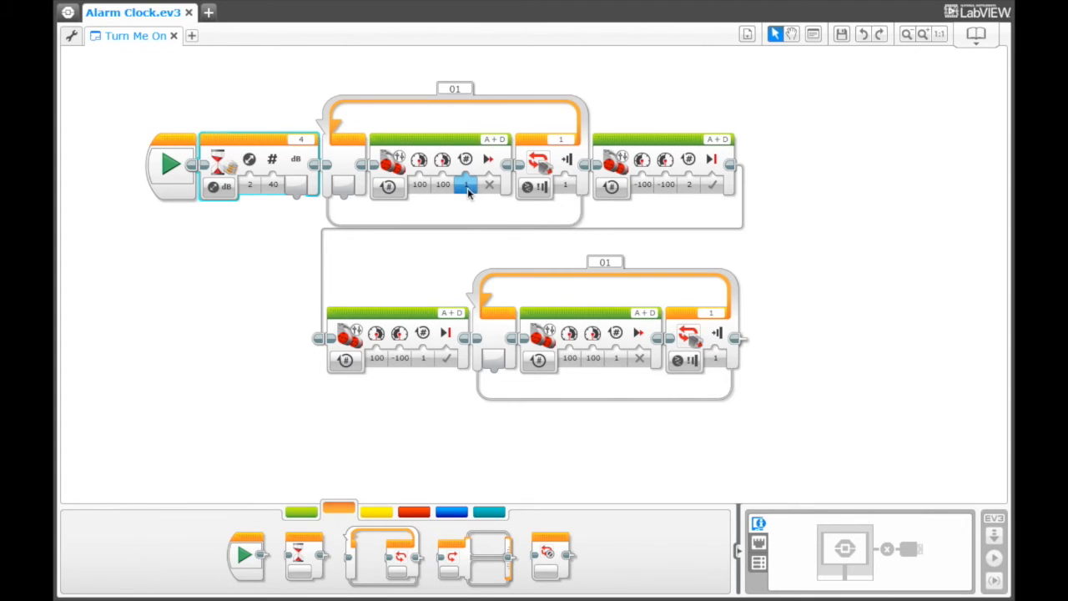
{"action": "mouse_move", "coordinate": [501, 147]}
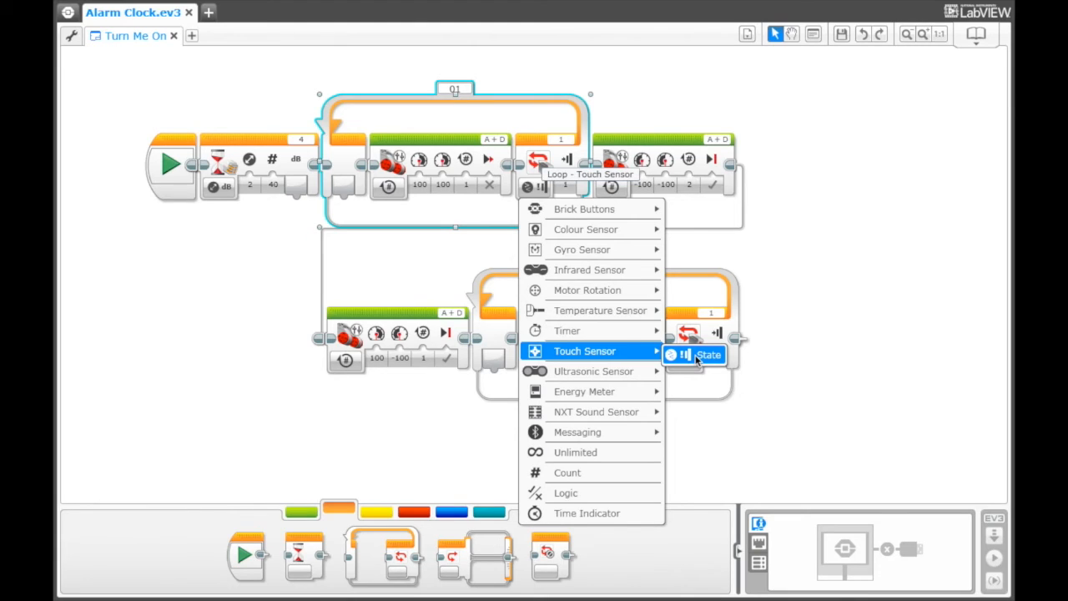
{"action": "left_click", "coordinate": [707, 353]}
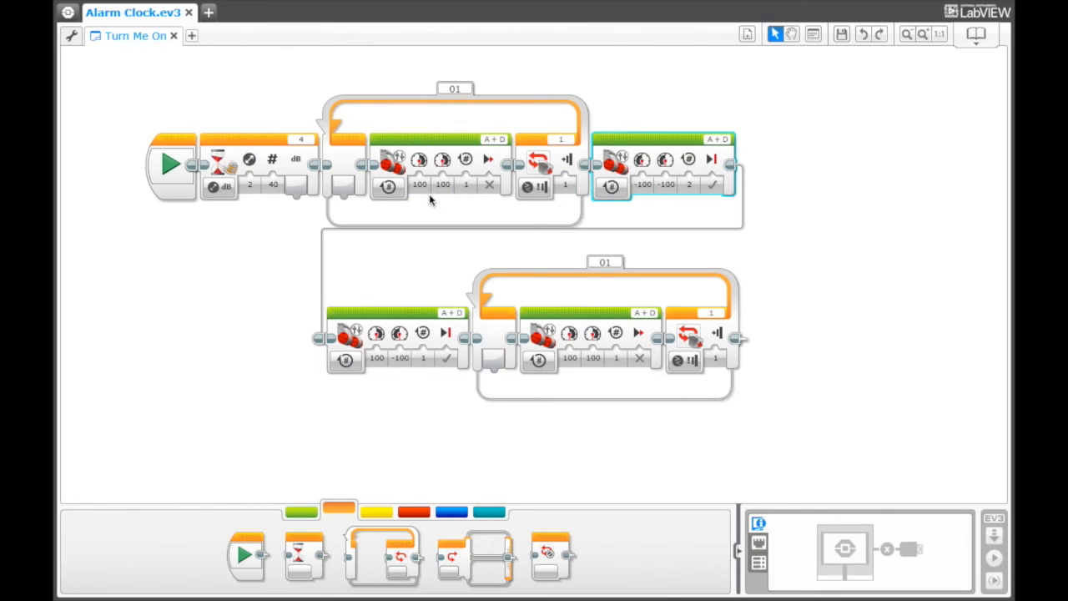
{"action": "mouse_move", "coordinate": [719, 140]}
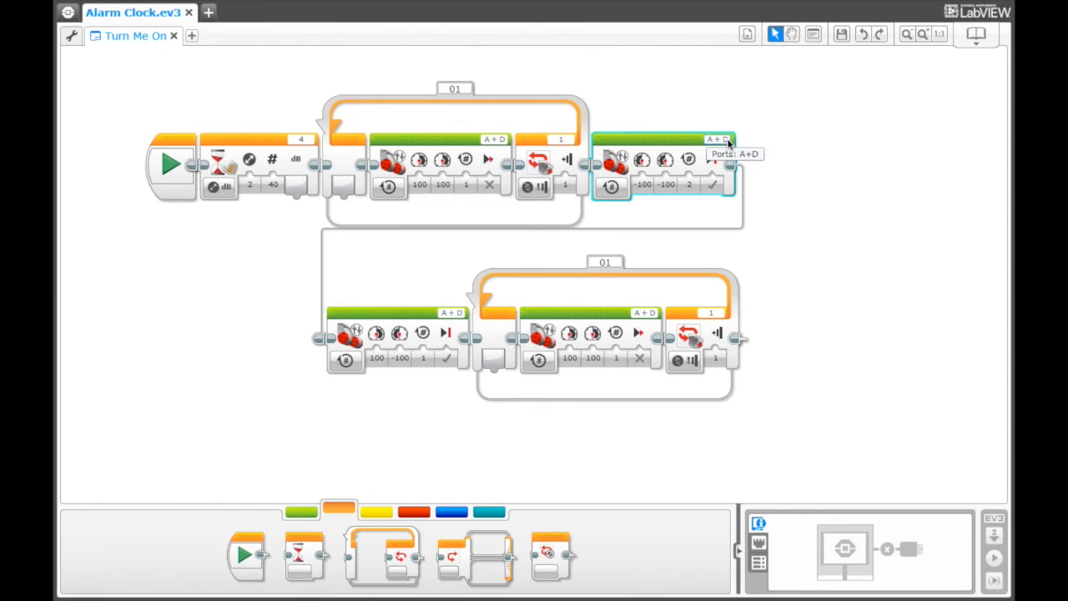
{"action": "left_click", "coordinate": [688, 183]}
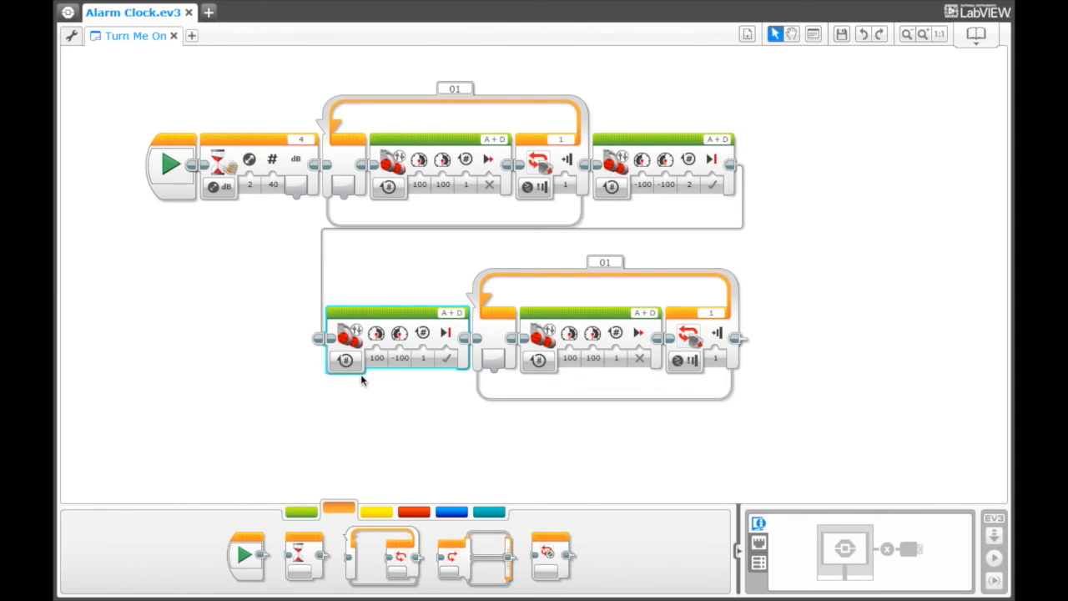
{"action": "left_click", "coordinate": [398, 357]}
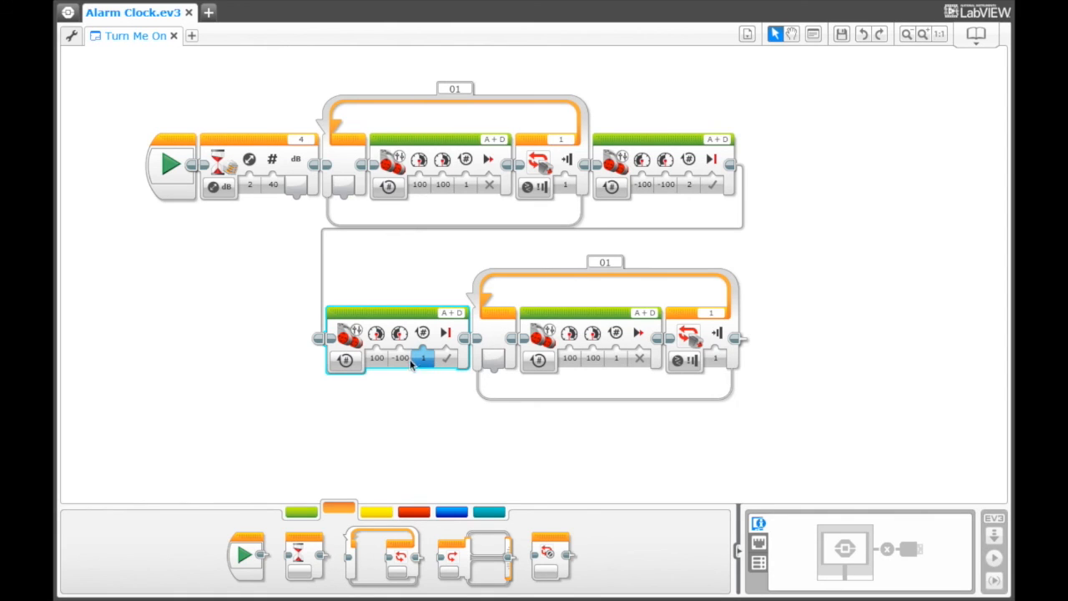
{"action": "mouse_move", "coordinate": [417, 364]}
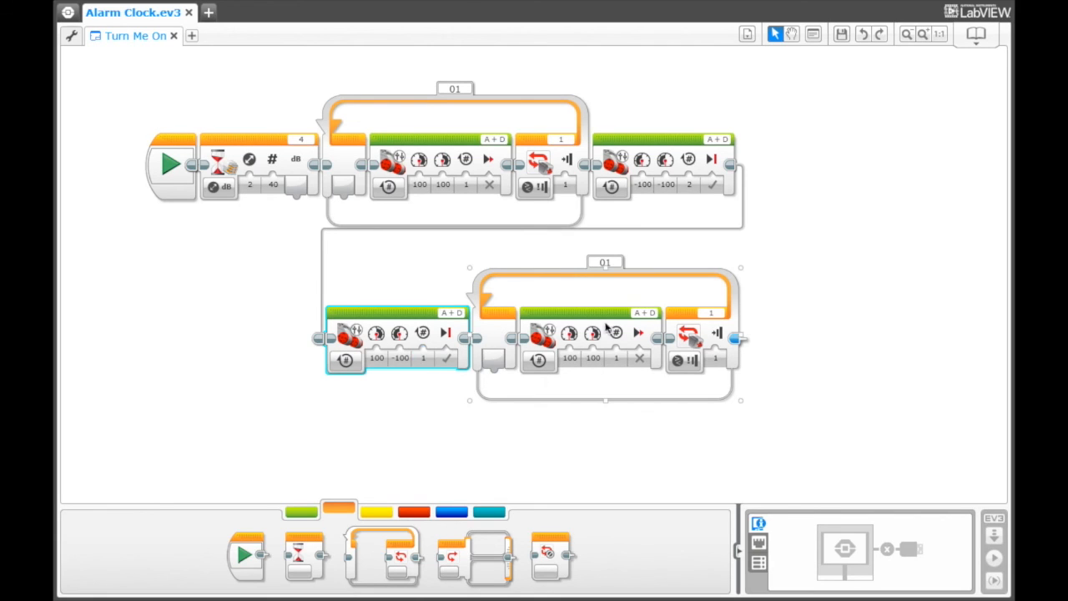
{"action": "mouse_move", "coordinate": [594, 287]}
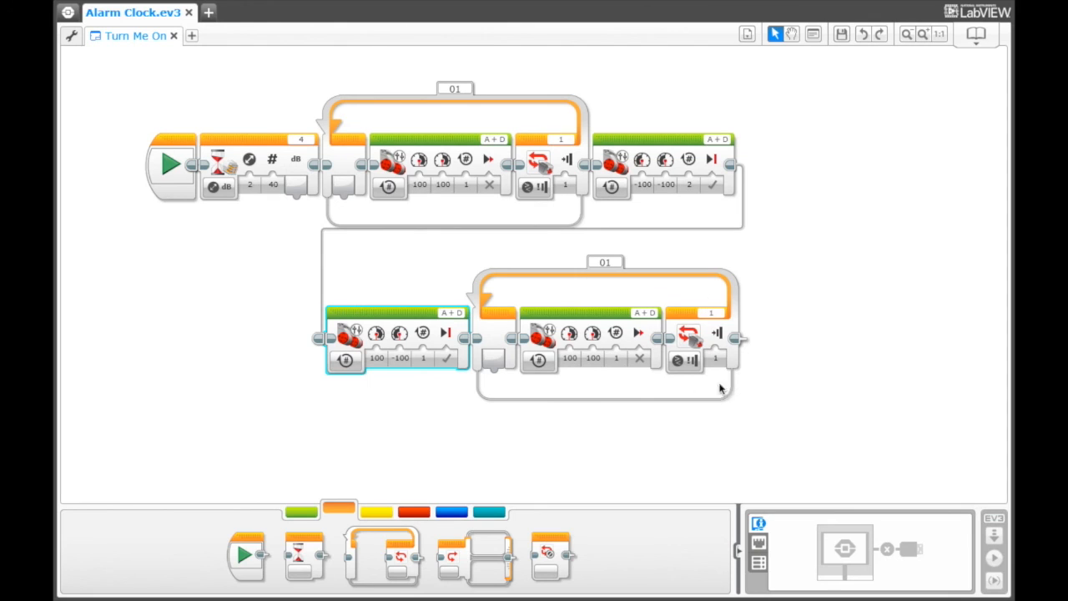
{"action": "mouse_move", "coordinate": [684, 360]}
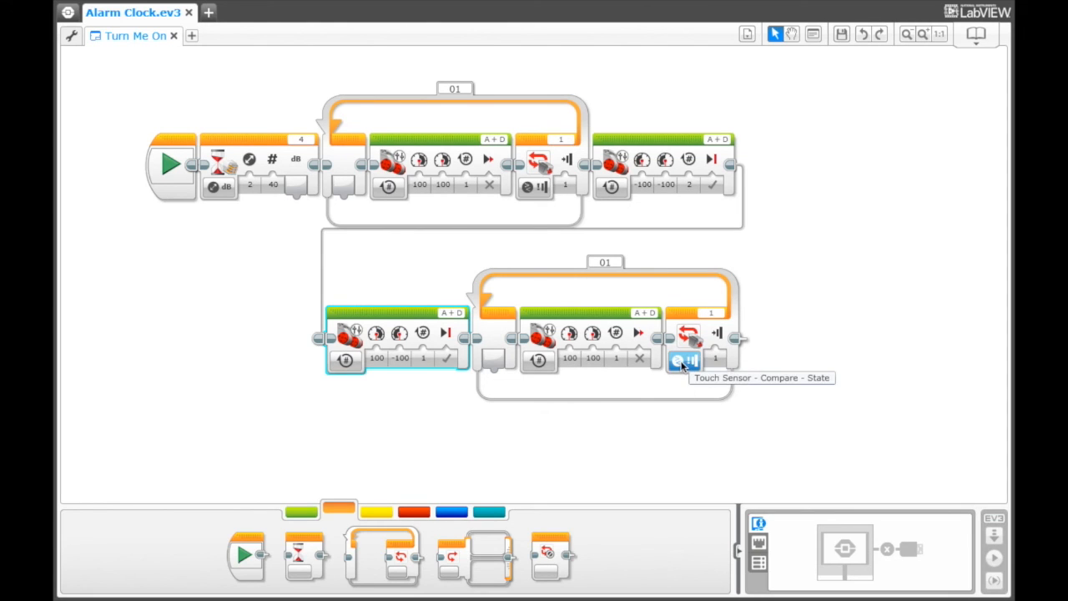
{"action": "mouse_move", "coordinate": [509, 149]}
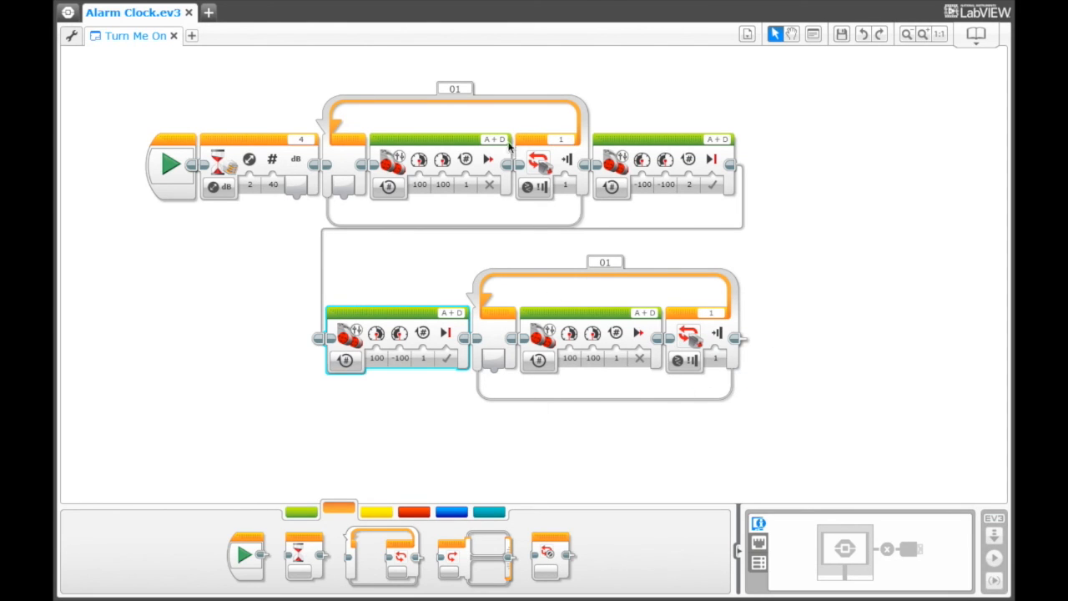
{"action": "mouse_move", "coordinate": [707, 392]}
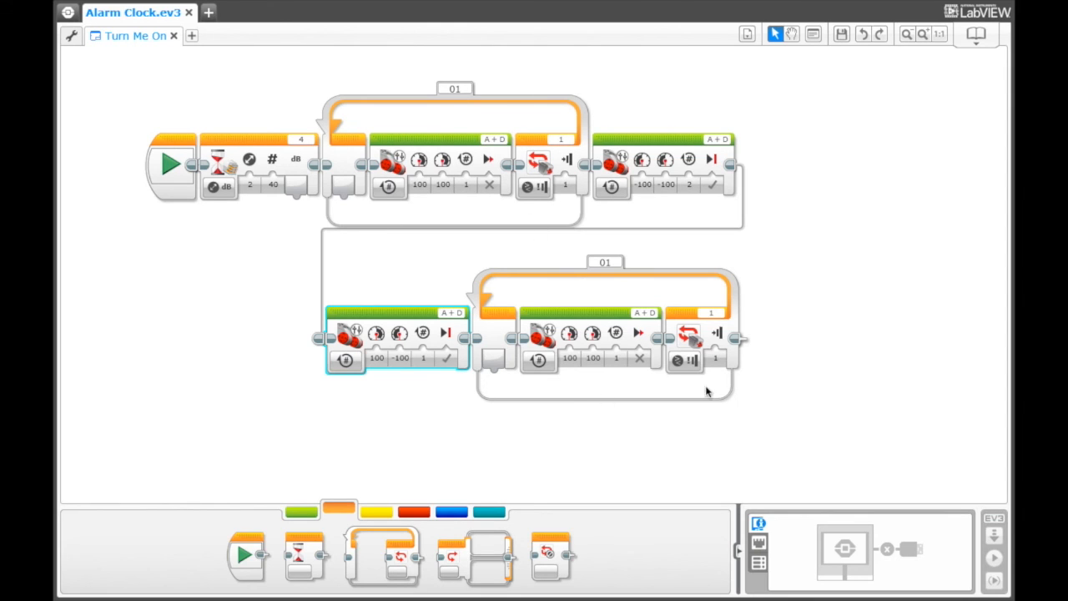